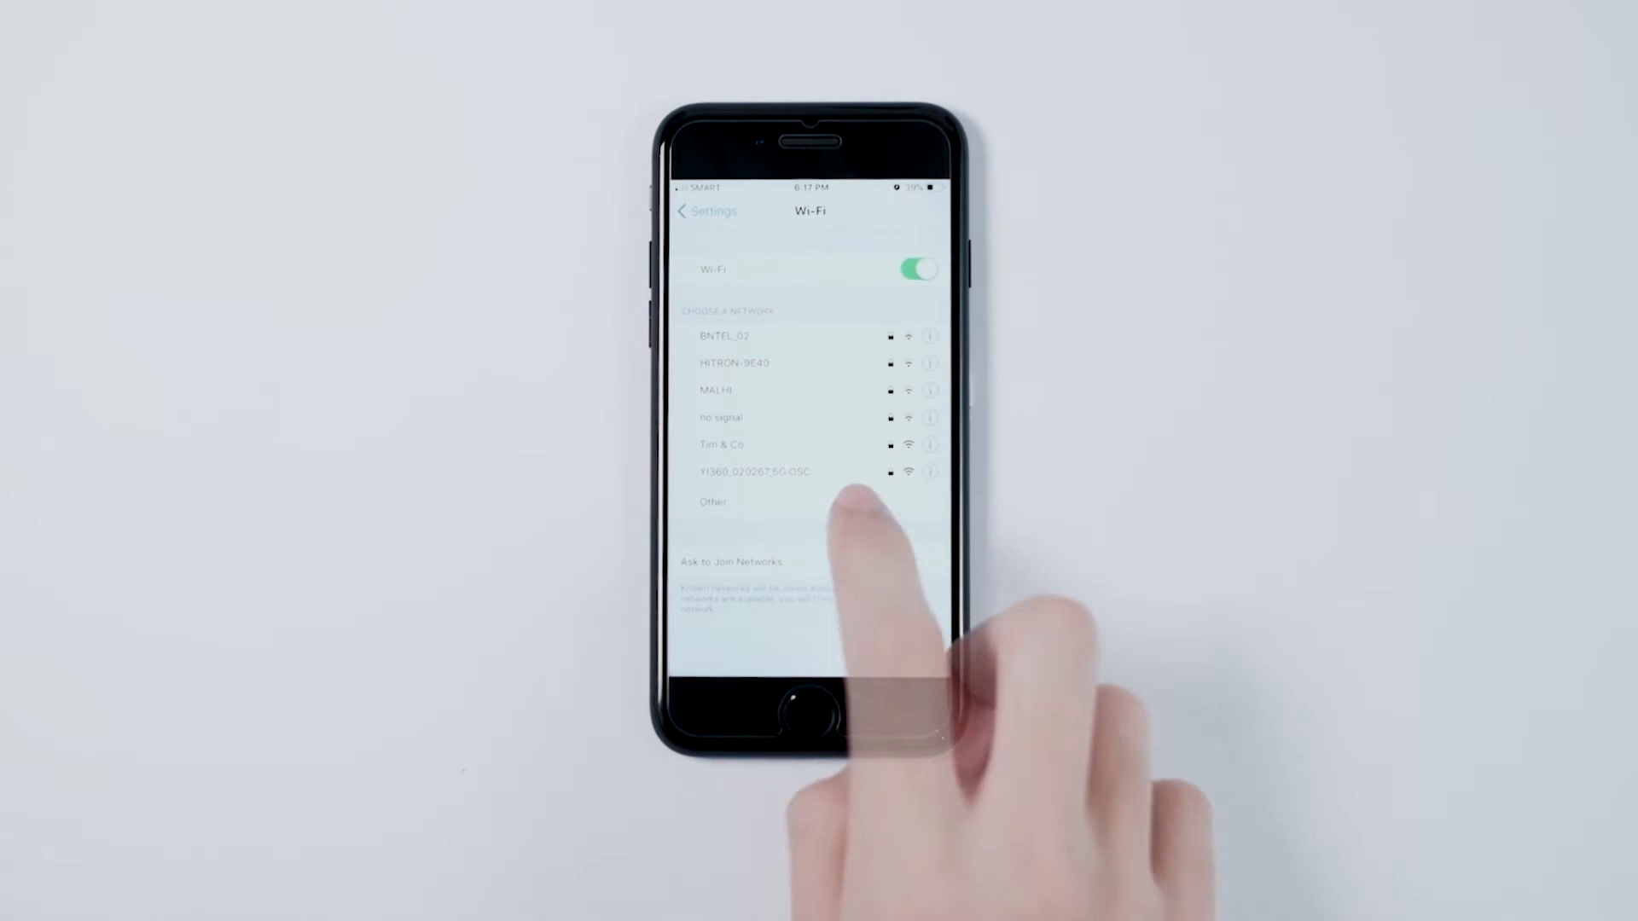
Step: Join the camera's YI360 Wi-Fi network from the iPhone Wi-Fi list
{"action": "left_click", "coordinate": [754, 471]}
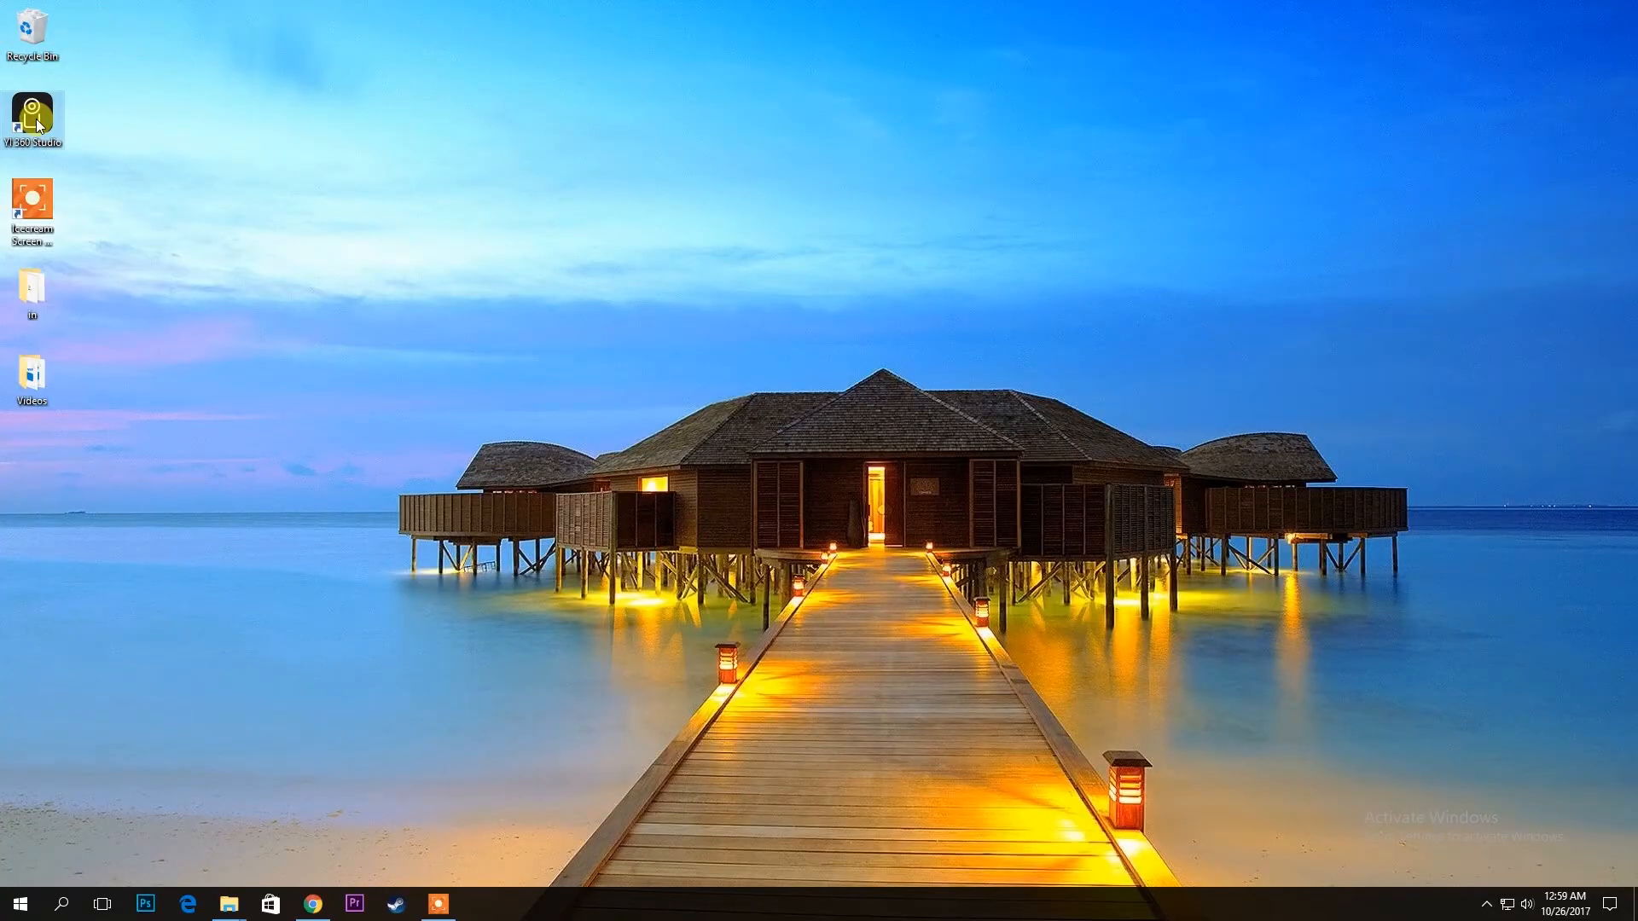
Step: Launch YI 360 Studio and import YITL_0014_360 from Desktop > Videos as the source clip
{"action": "double_click", "coordinate": [33, 111]}
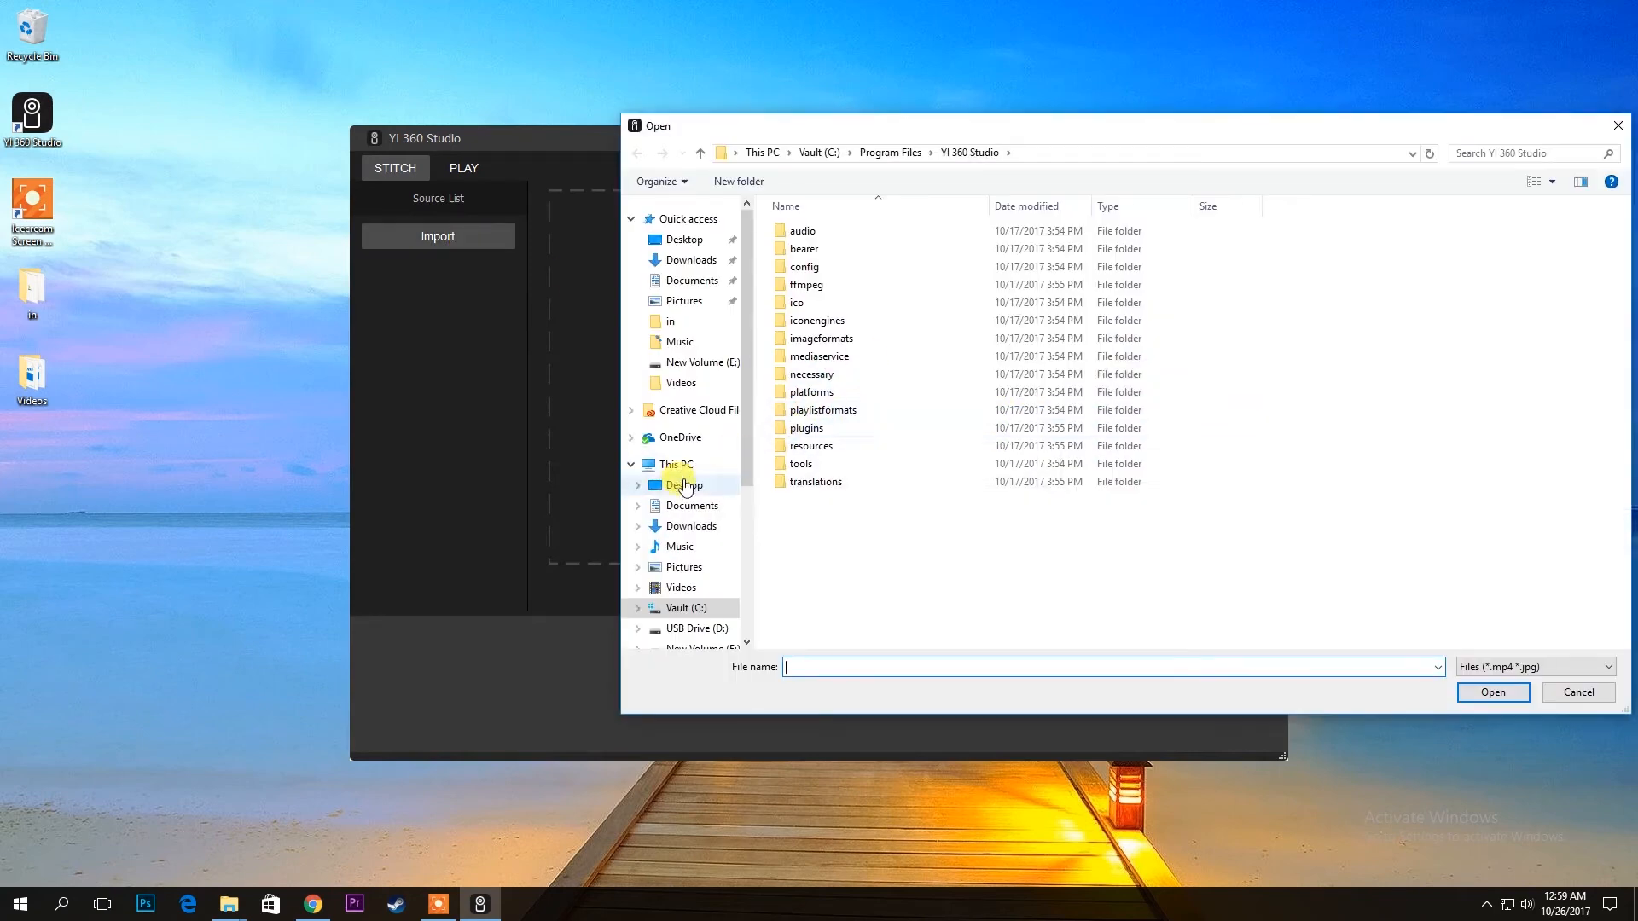
{"action": "left_click", "coordinate": [684, 485]}
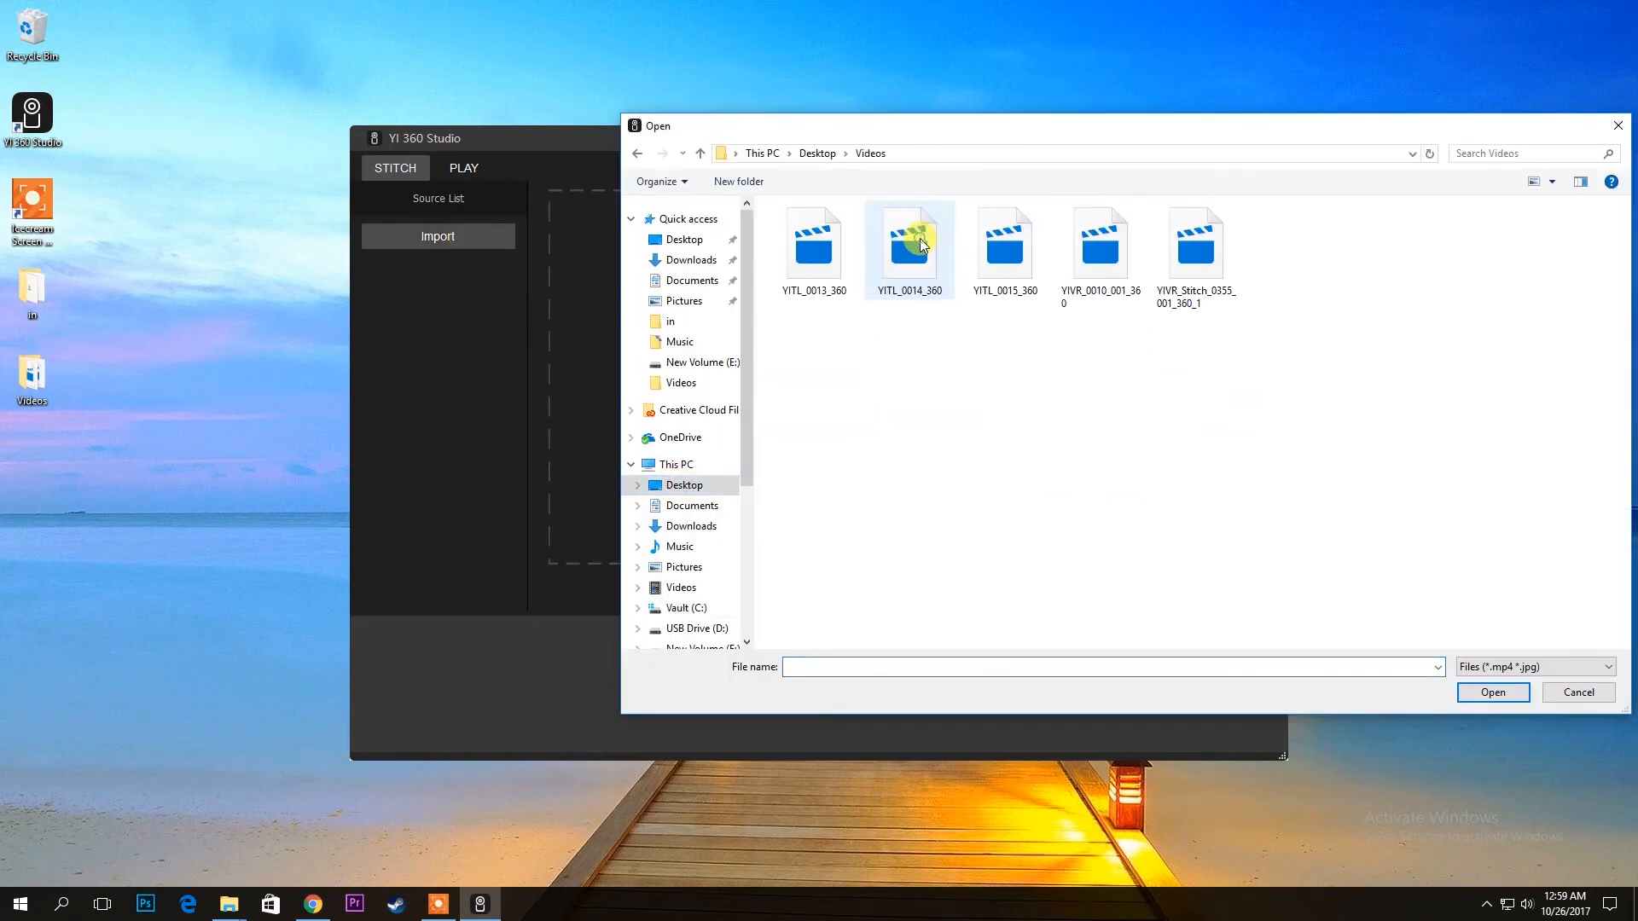
{"action": "double_click", "coordinate": [906, 241]}
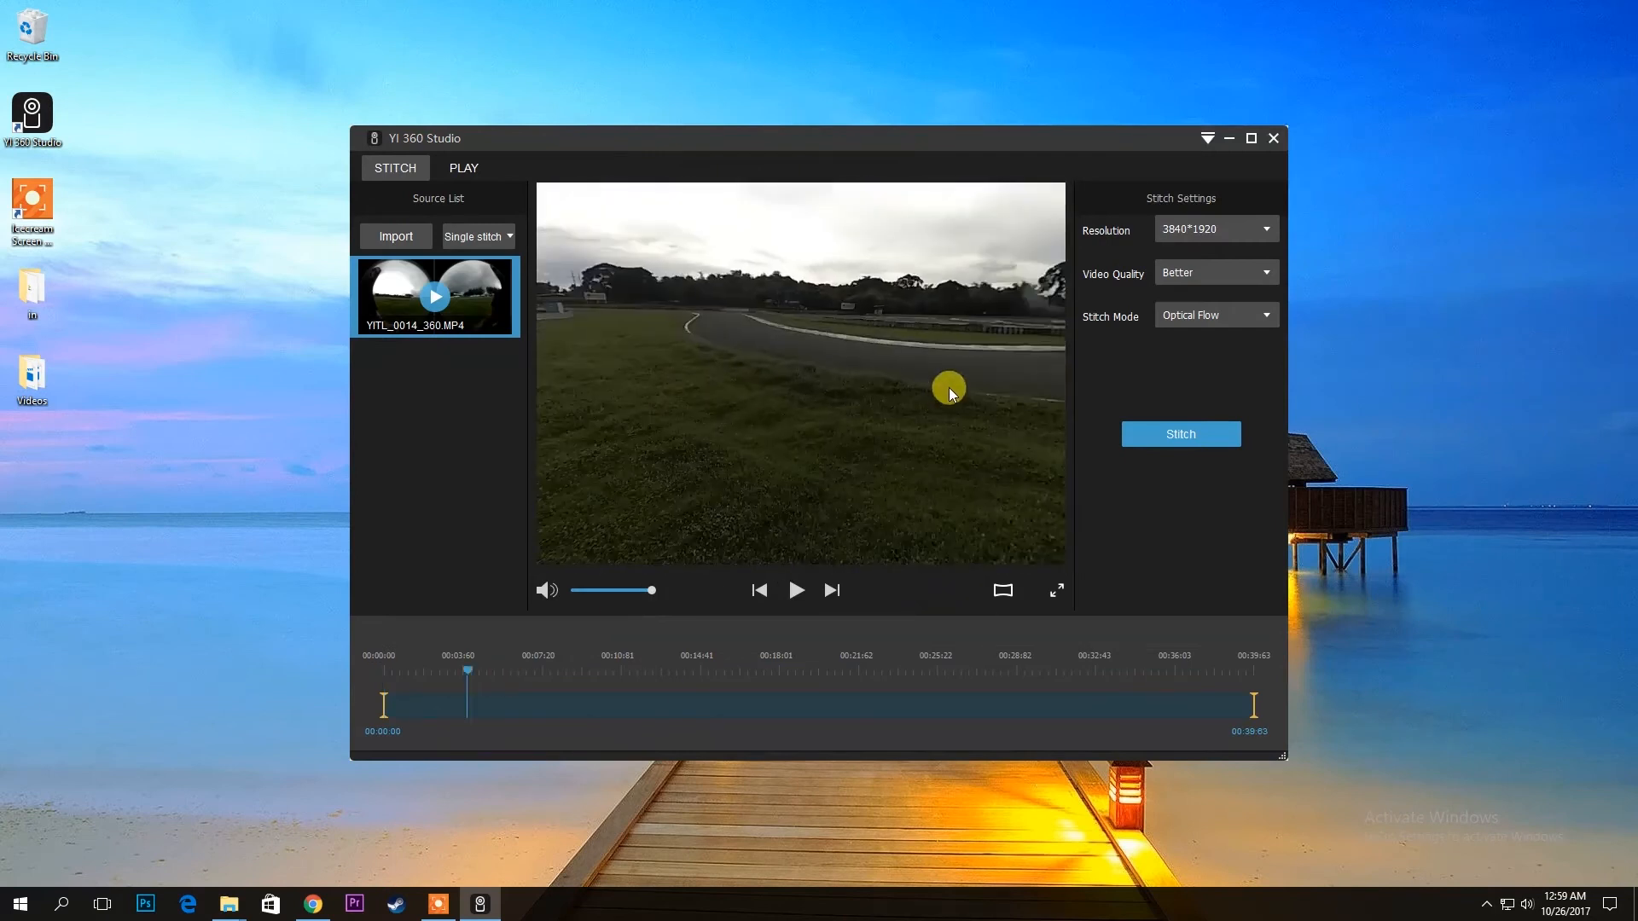
Step: Keep 3840*1920 resolution and Optical Flow stitching, then start stitching the clip
{"action": "left_click", "coordinate": [1265, 229]}
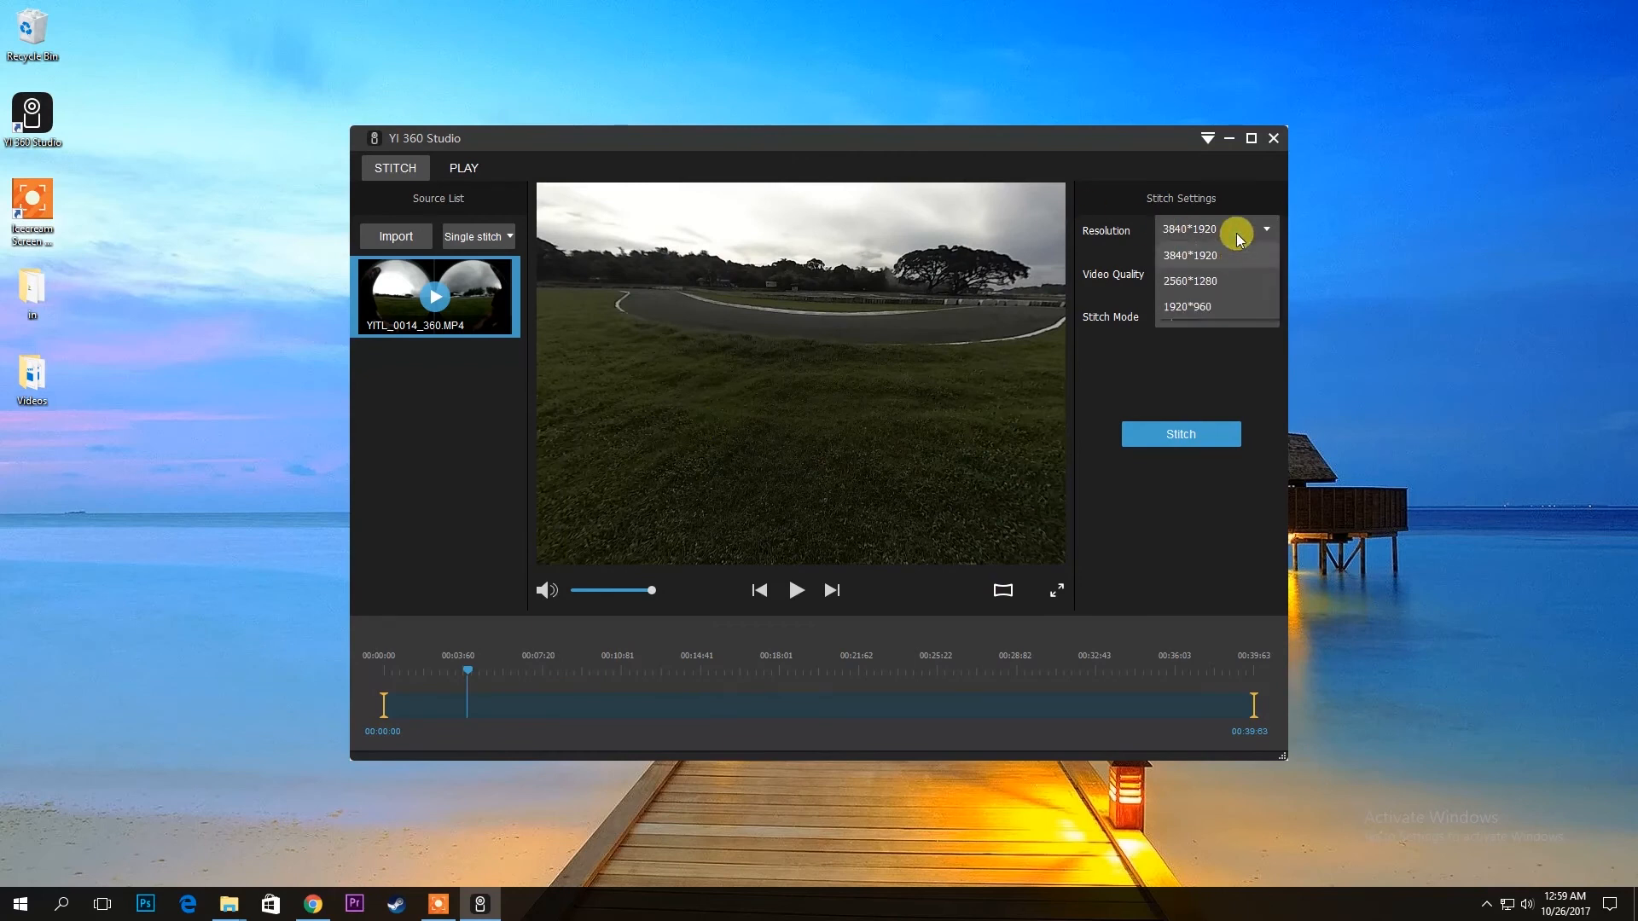
{"action": "left_click", "coordinate": [1190, 255]}
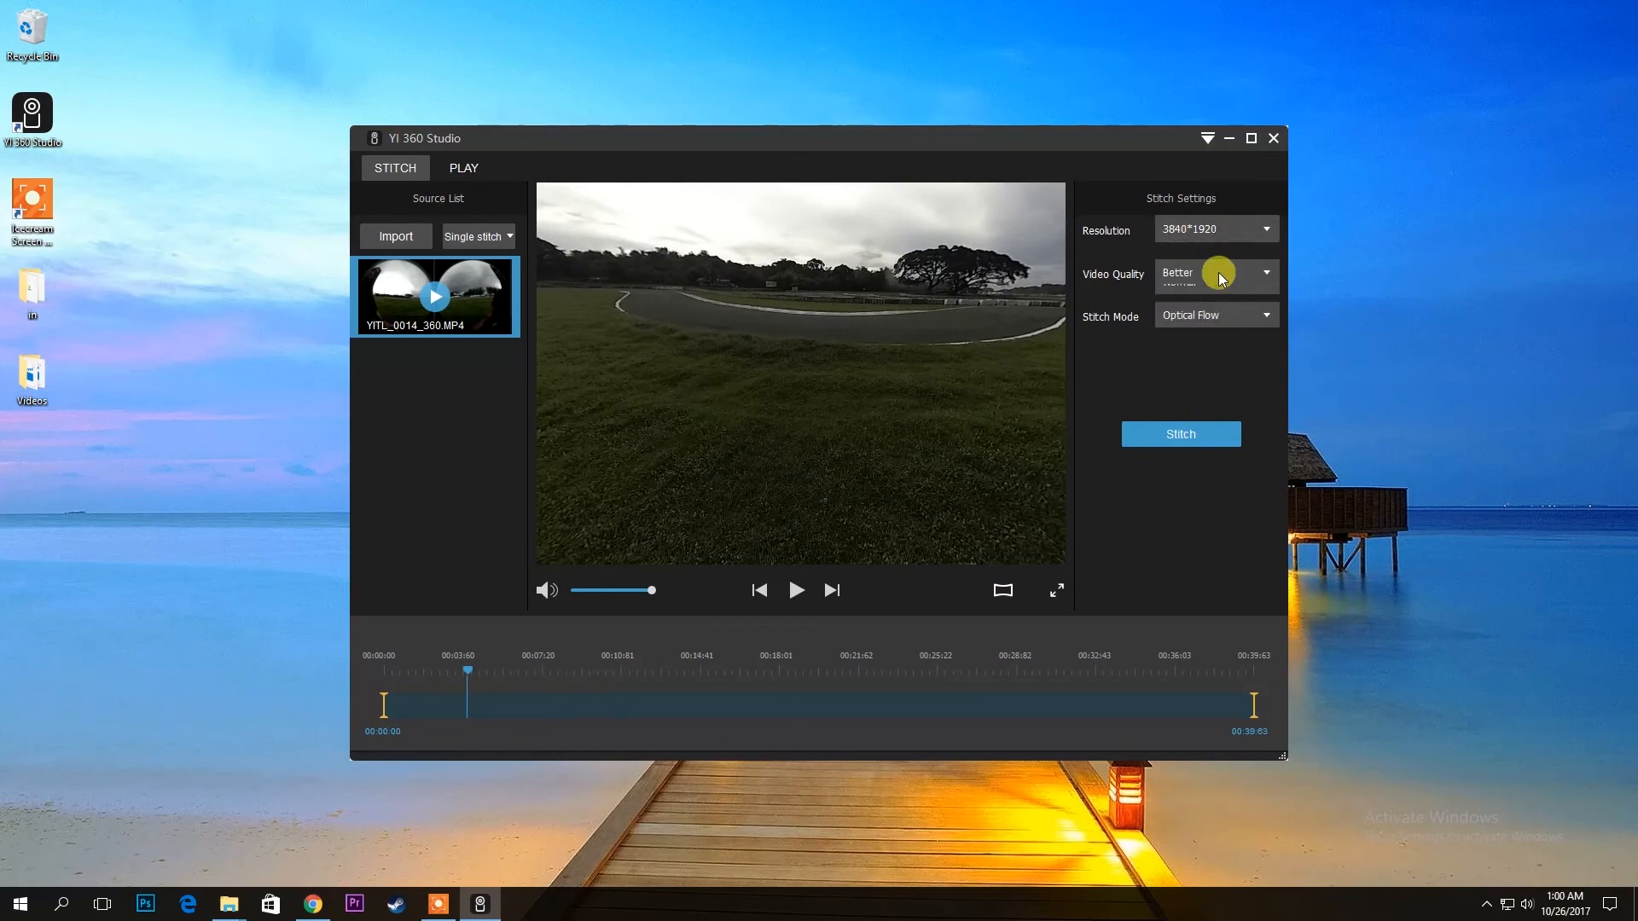
{"action": "mouse_move", "coordinate": [1215, 378]}
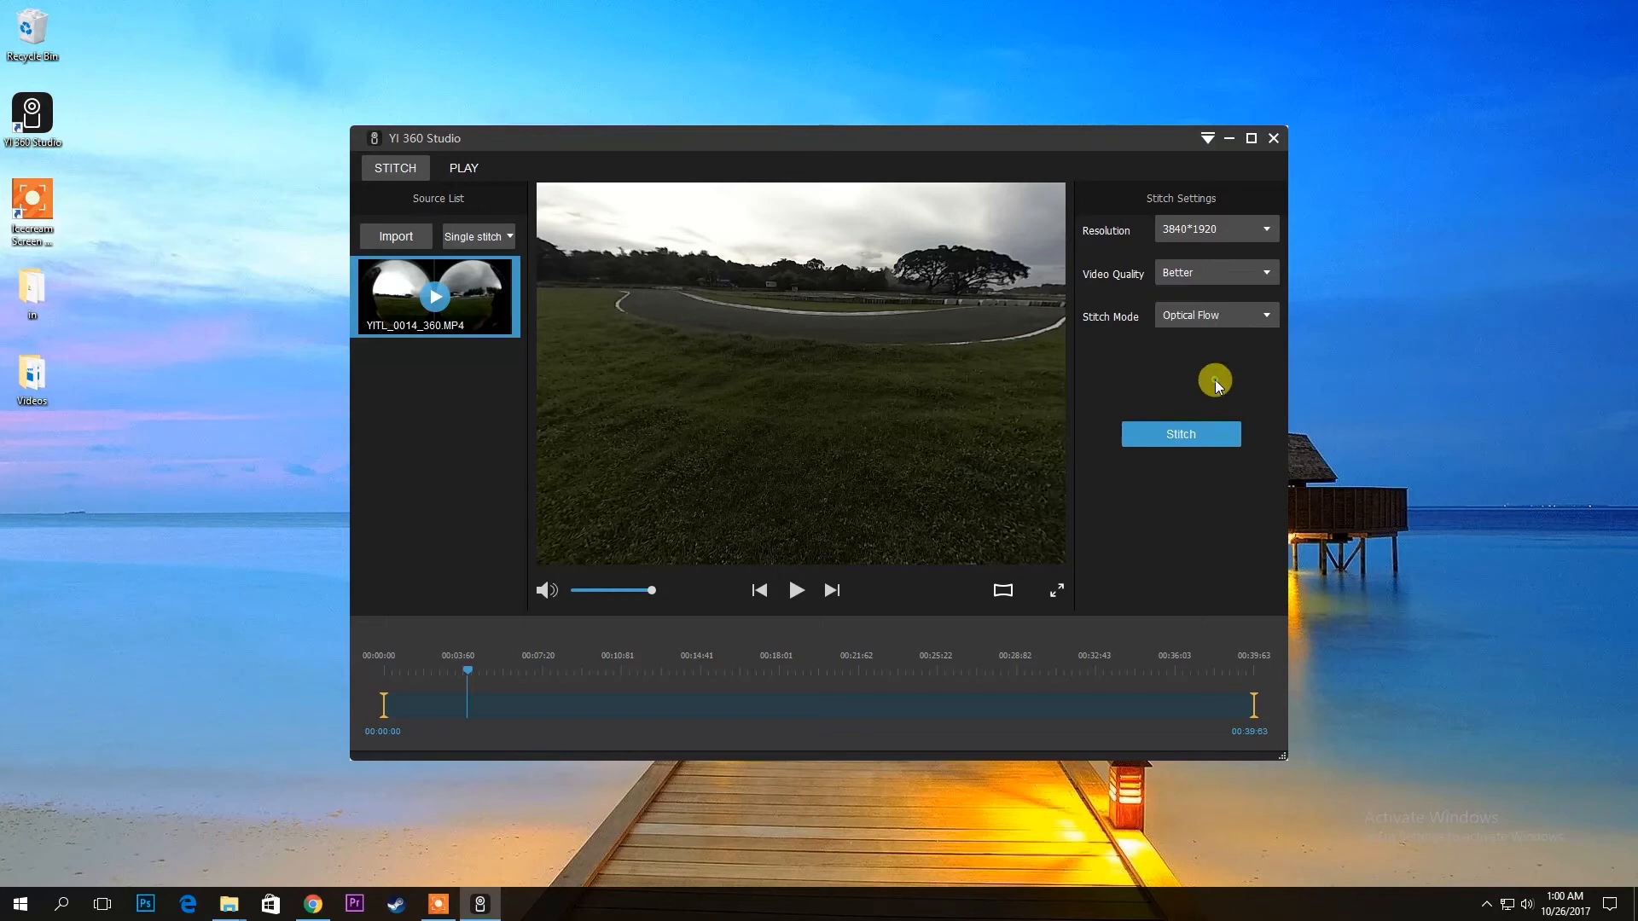
{"action": "left_click", "coordinate": [1264, 314]}
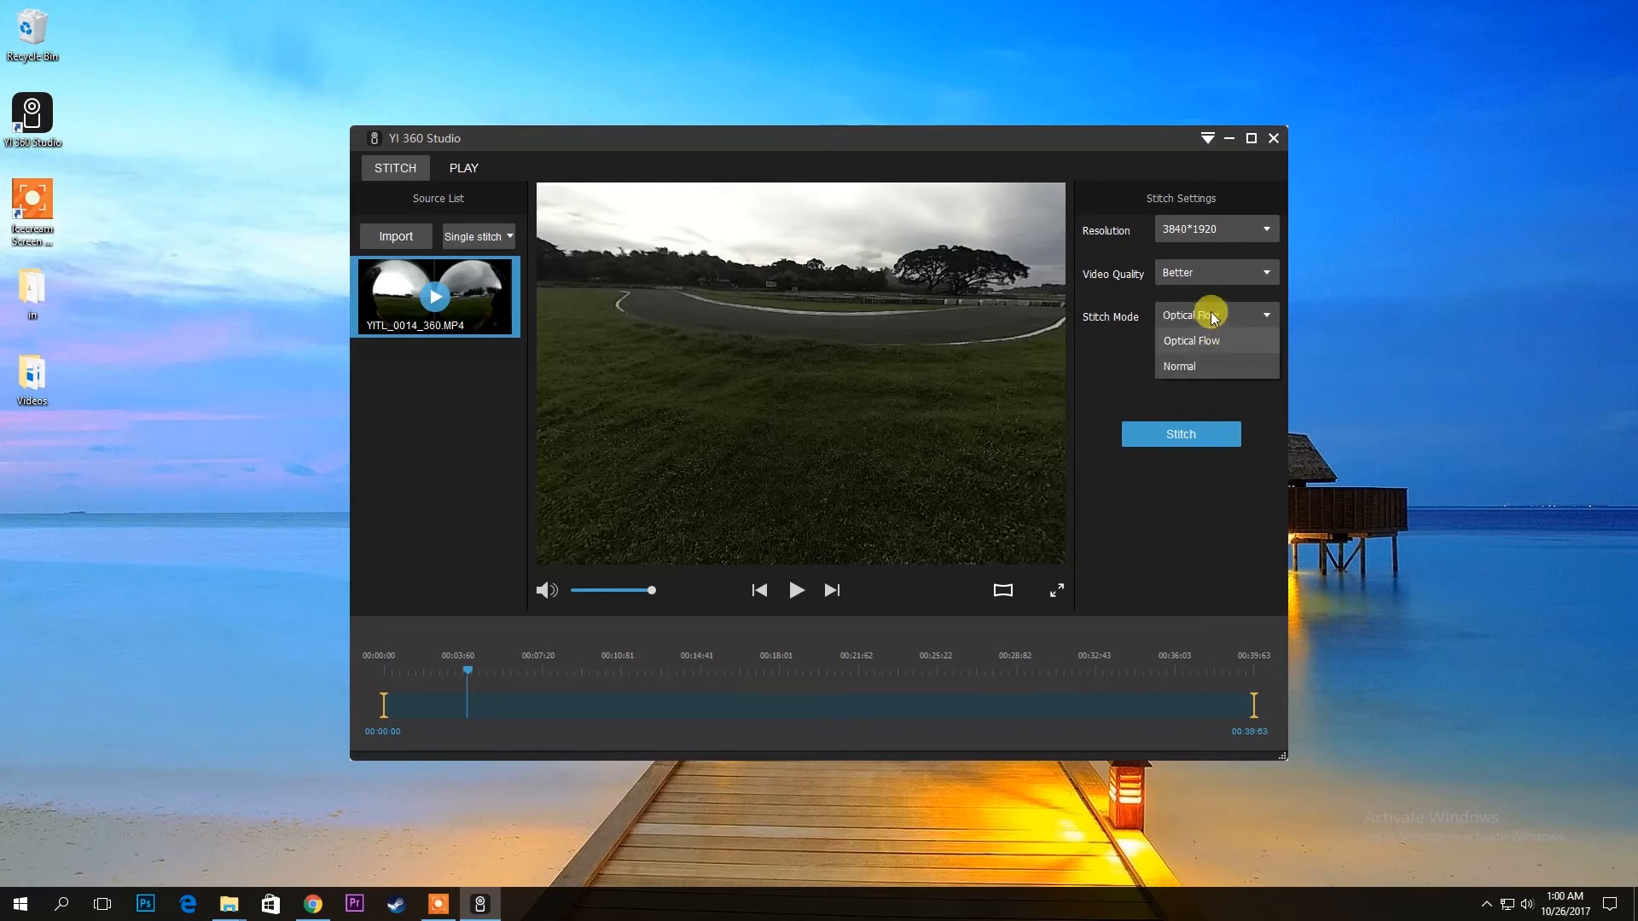
{"action": "left_click", "coordinate": [1190, 342]}
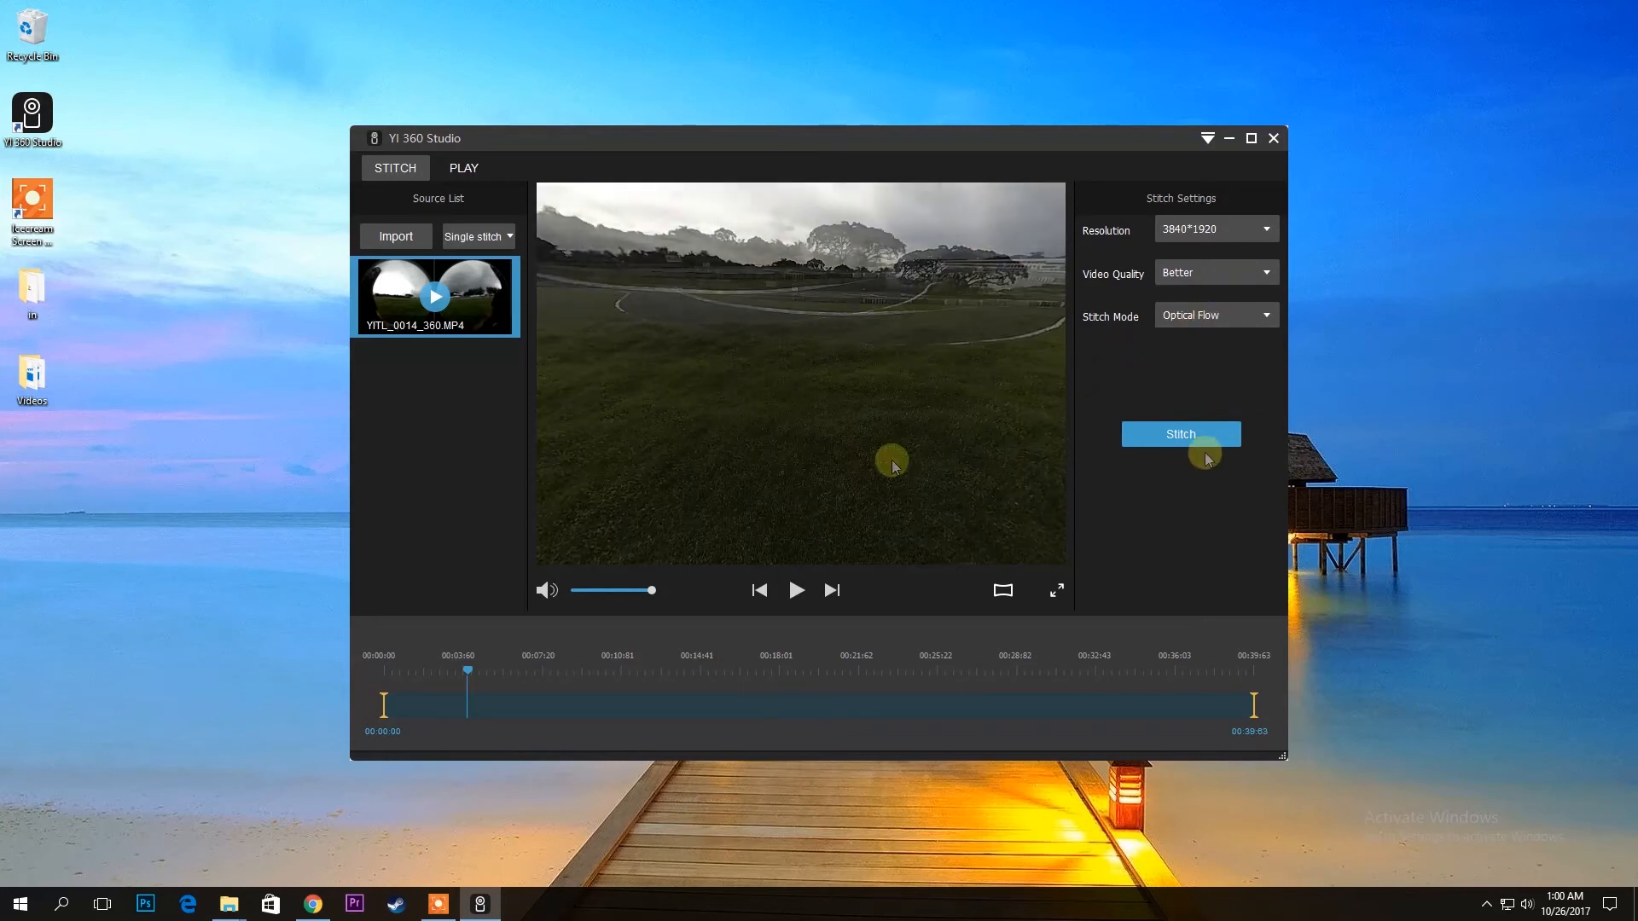
{"action": "left_click", "coordinate": [1179, 434]}
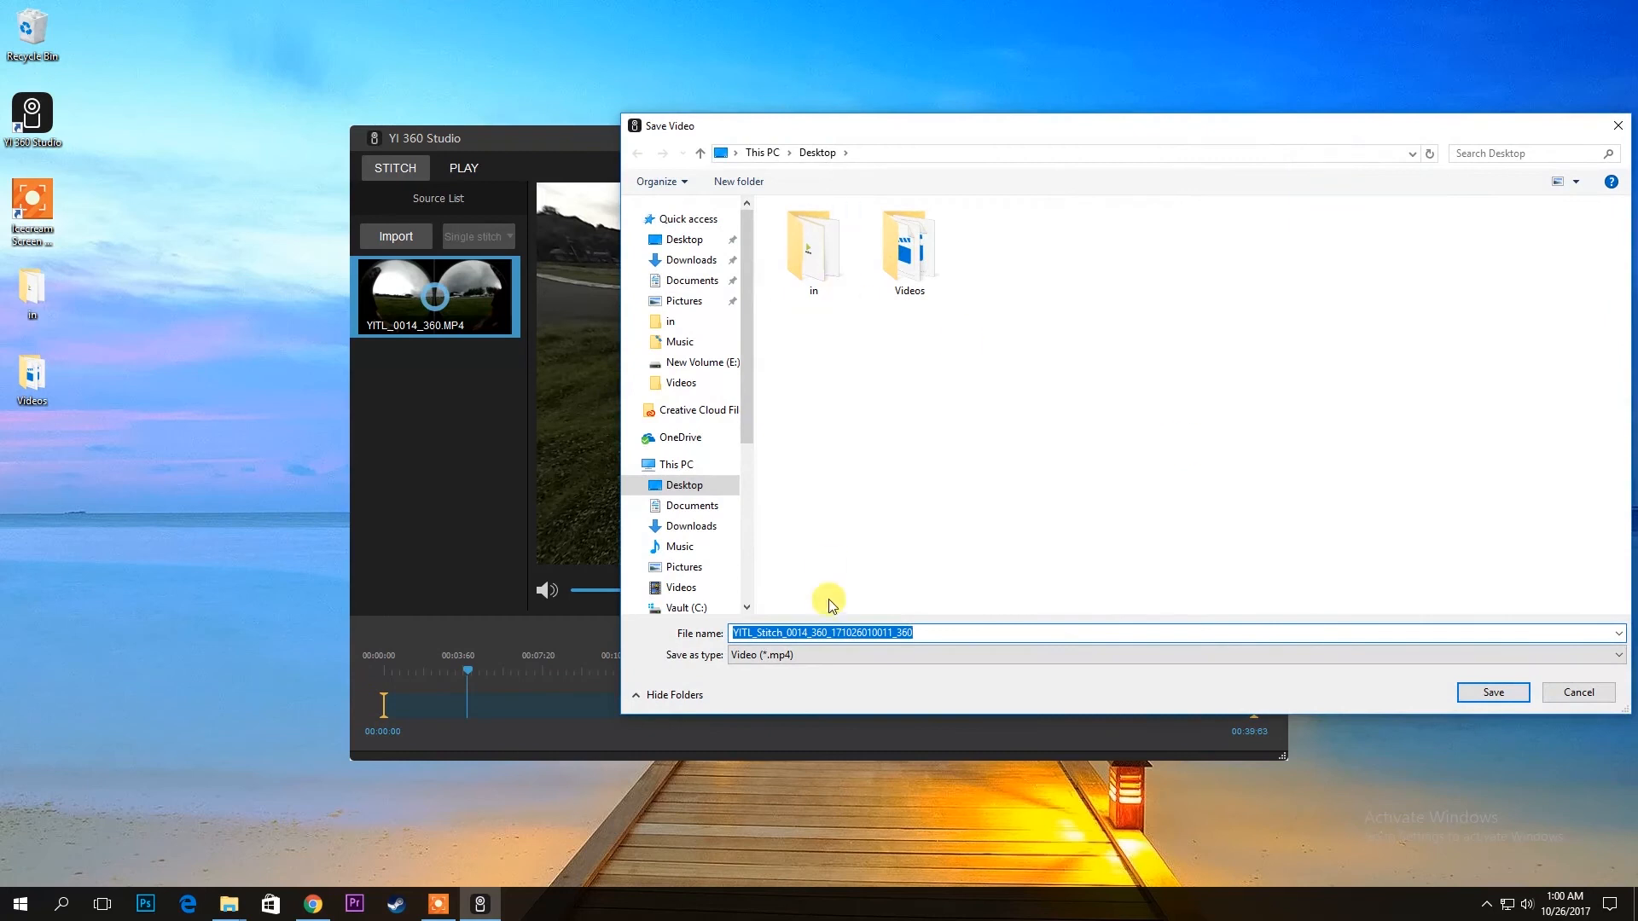
Step: Save the stitched video to the Desktop as 'final' and let stitching run
{"action": "type", "text": "final"}
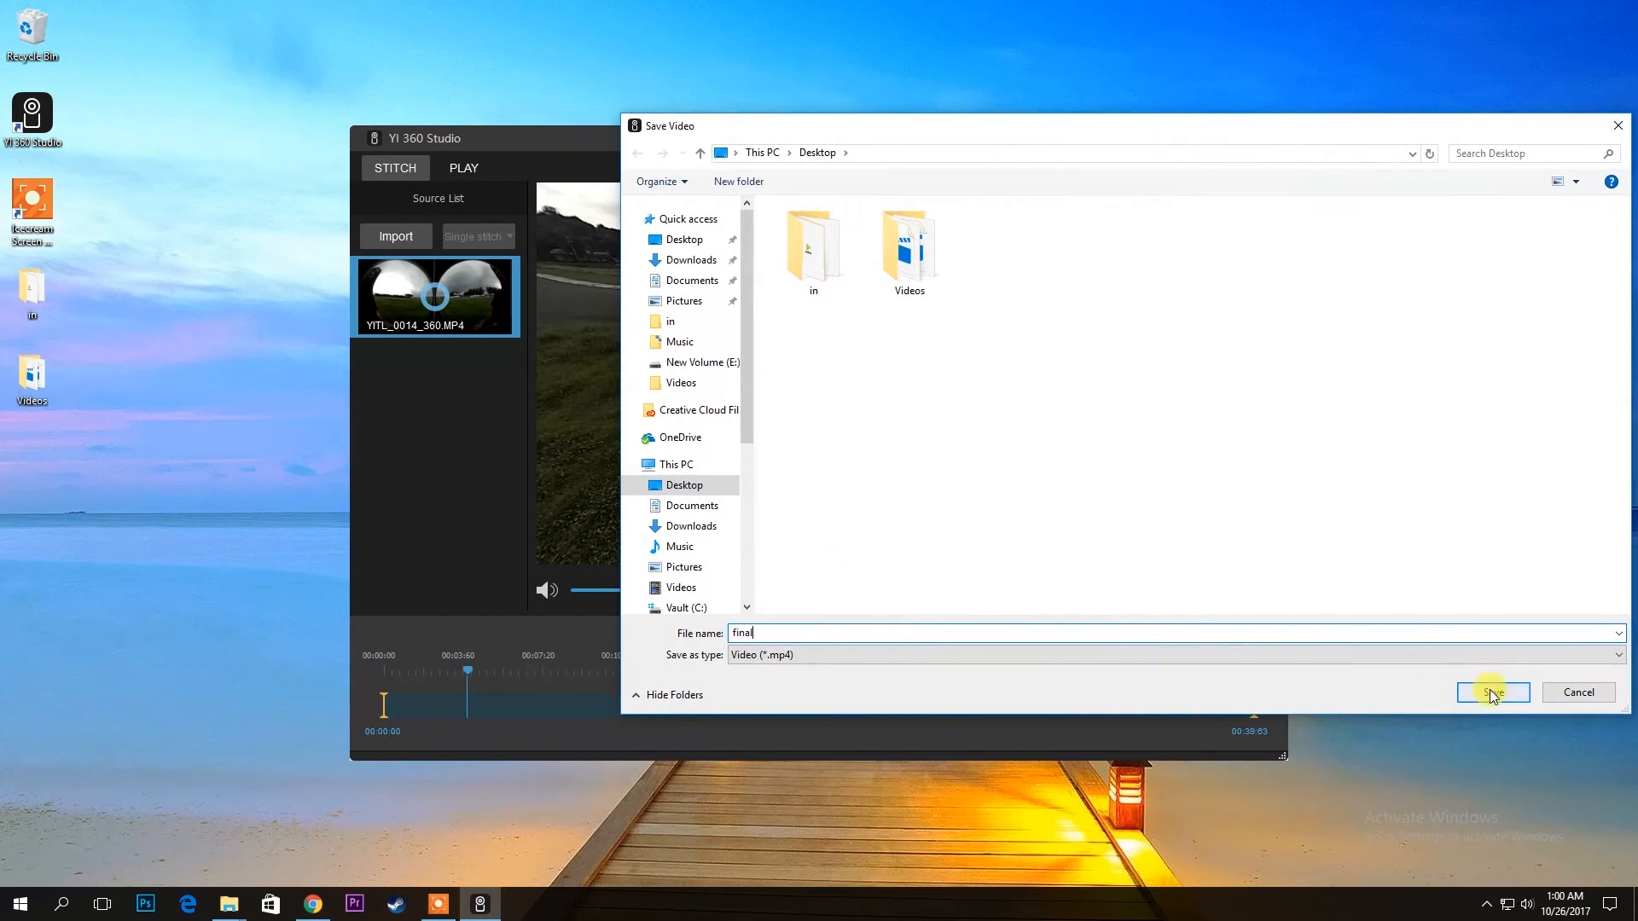
{"action": "left_click", "coordinate": [1492, 693]}
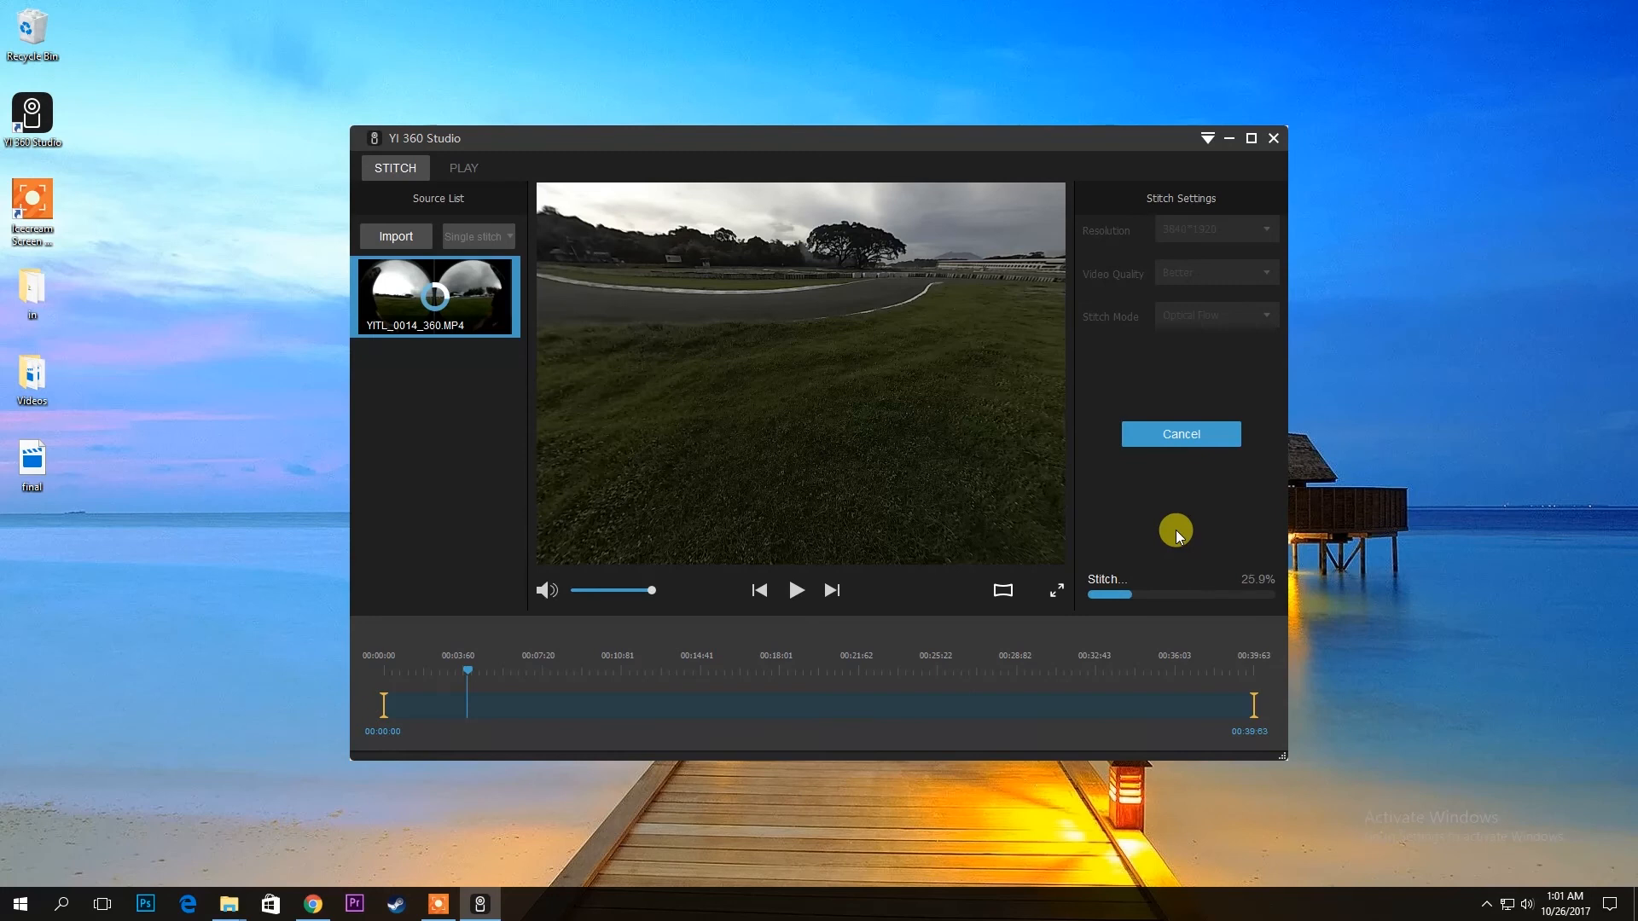